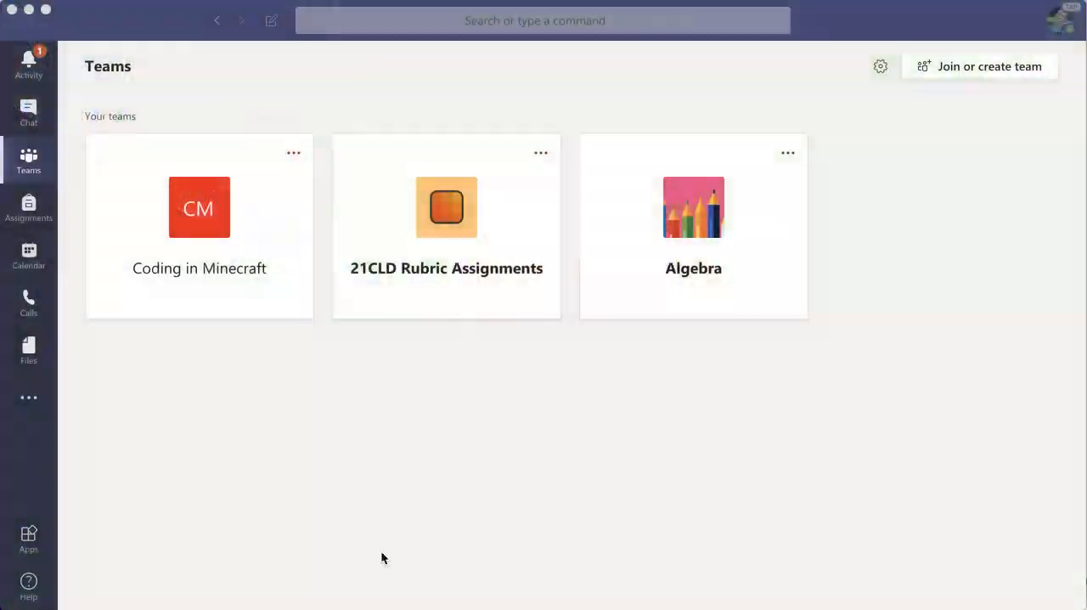
Open the student's new reply in the Algebra team's General channel from the Activity feed.
click(27, 64)
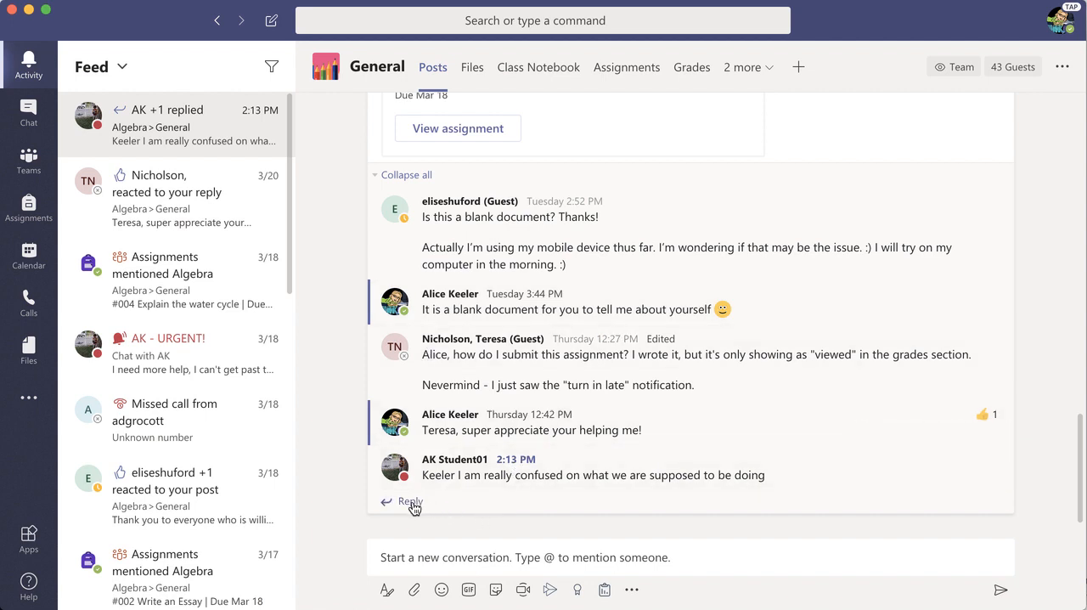
Reply to the student's post with a Meet now meeting titled 'Let me help!'.
click(411, 501)
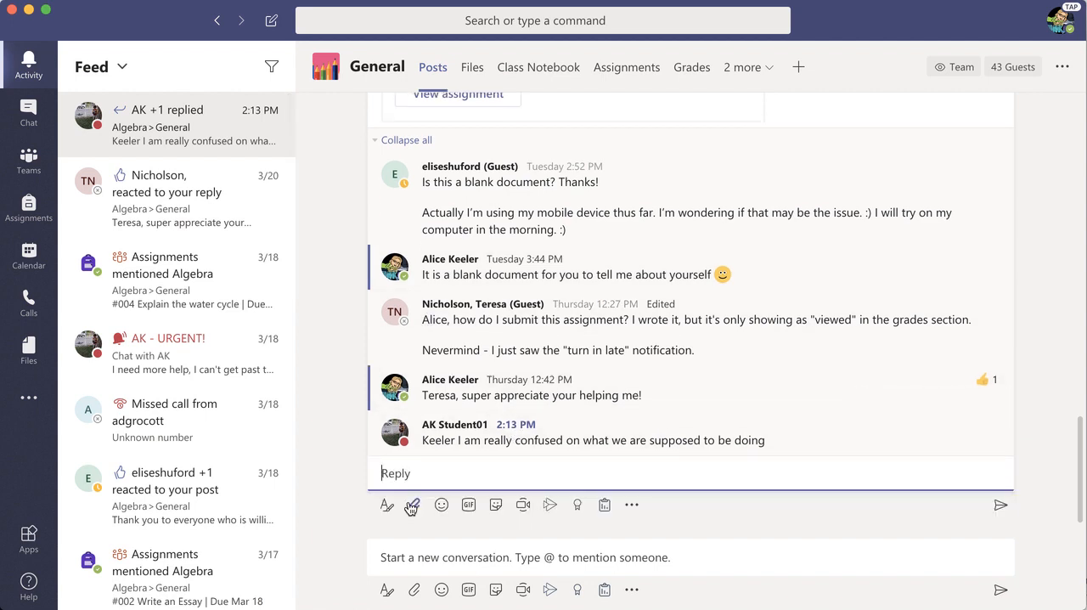
mouse_move(523, 504)
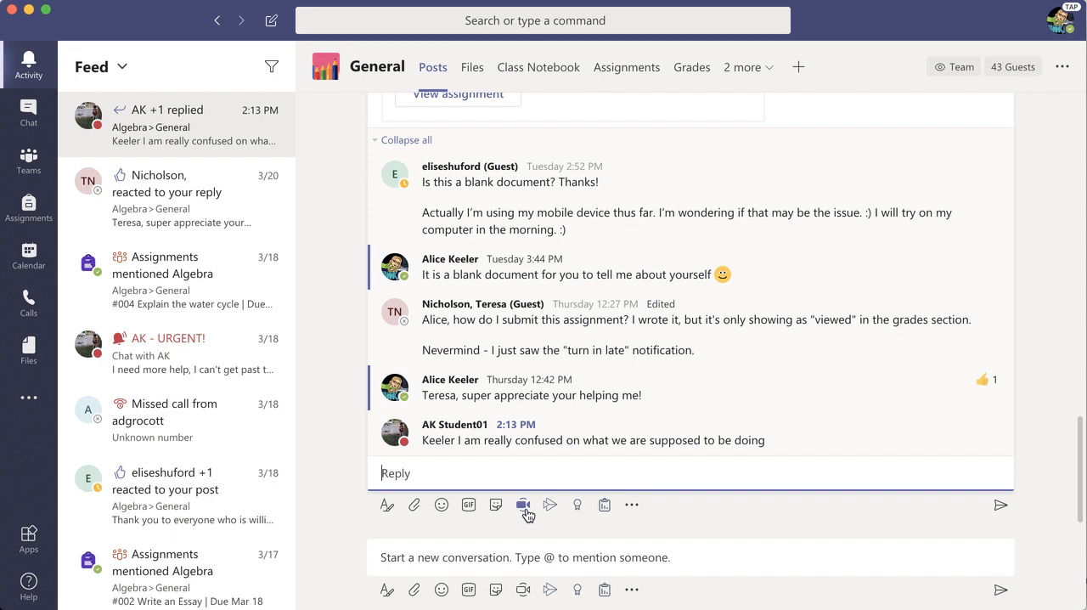
mouse_move(523, 504)
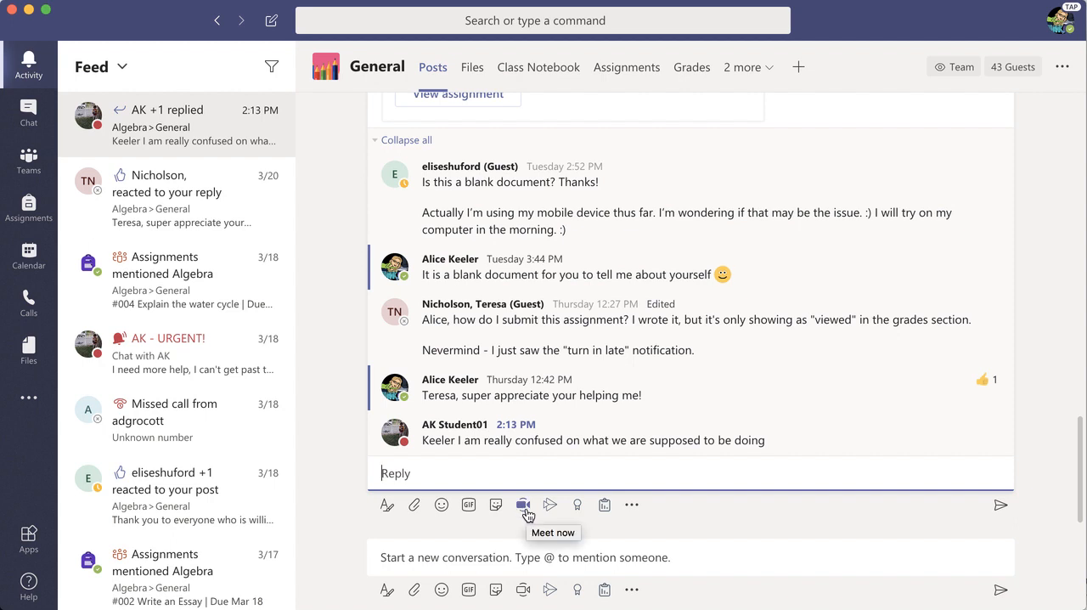
click(524, 504)
text(Let me help!)
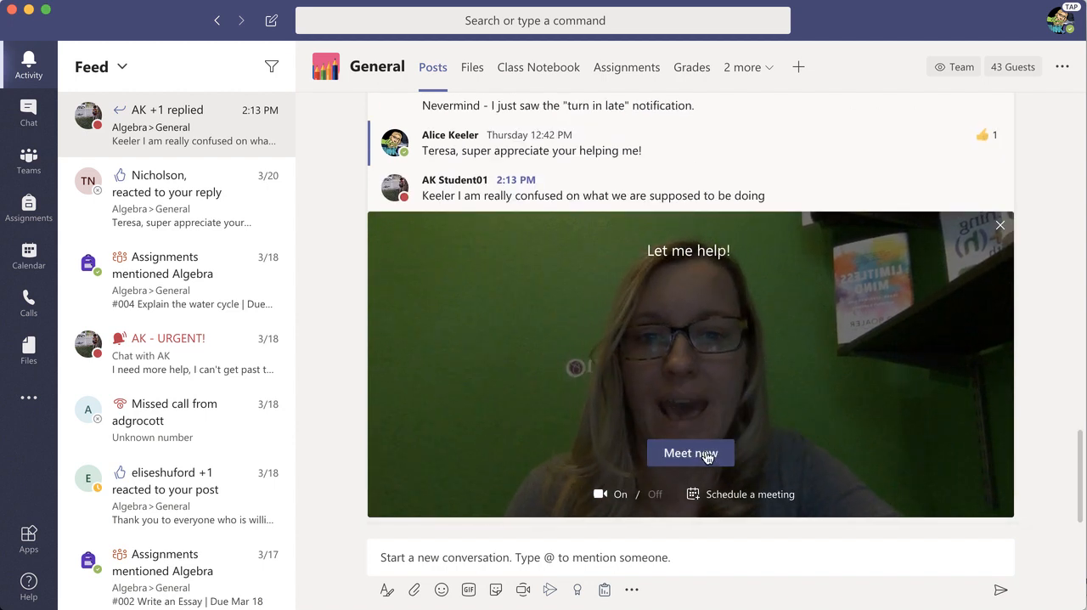
Launch the 'Let me help!' meeting immediately with only the organizer present.
click(689, 452)
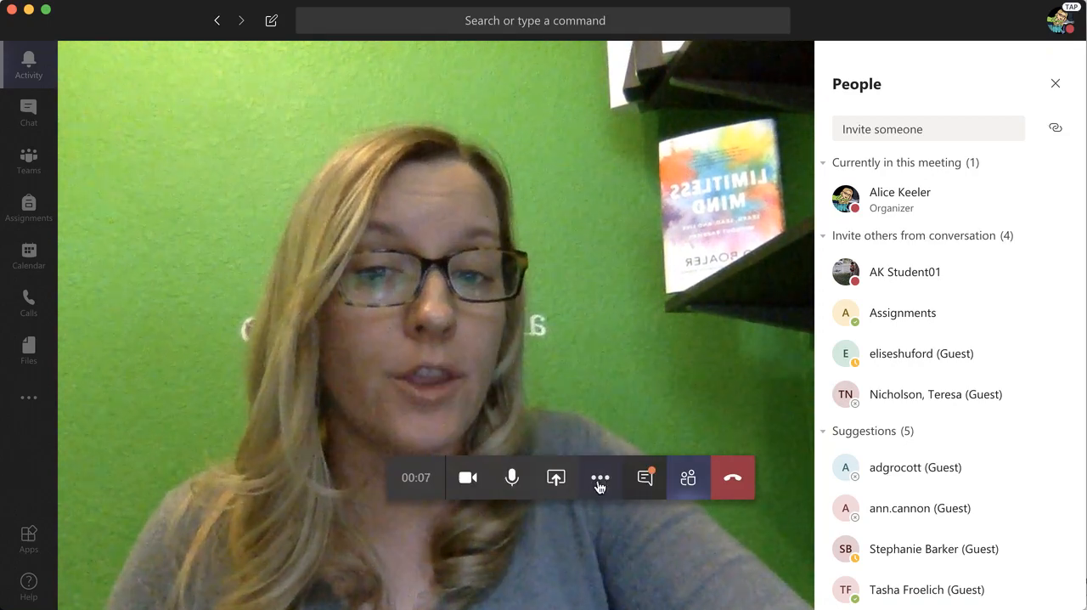
Record the meeting for about half a minute, then hang up to end it.
click(600, 476)
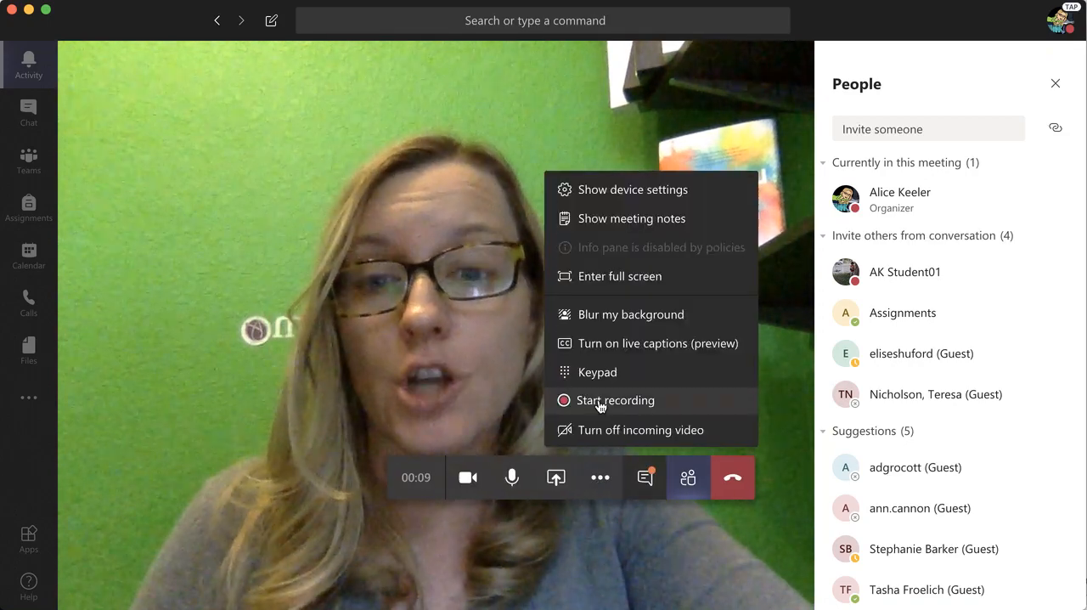
click(615, 401)
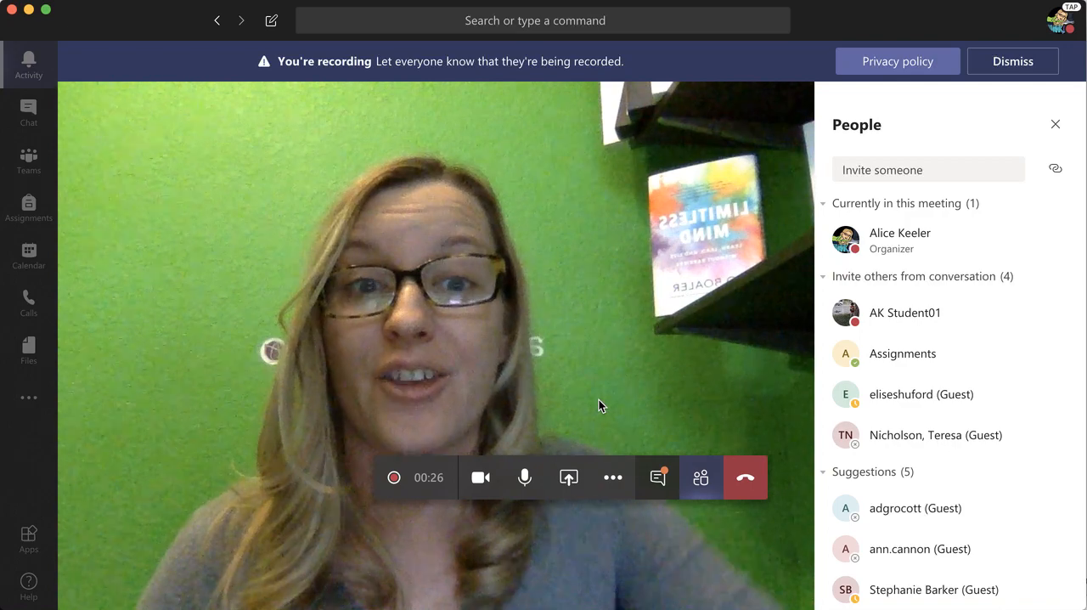
mouse_move(744, 477)
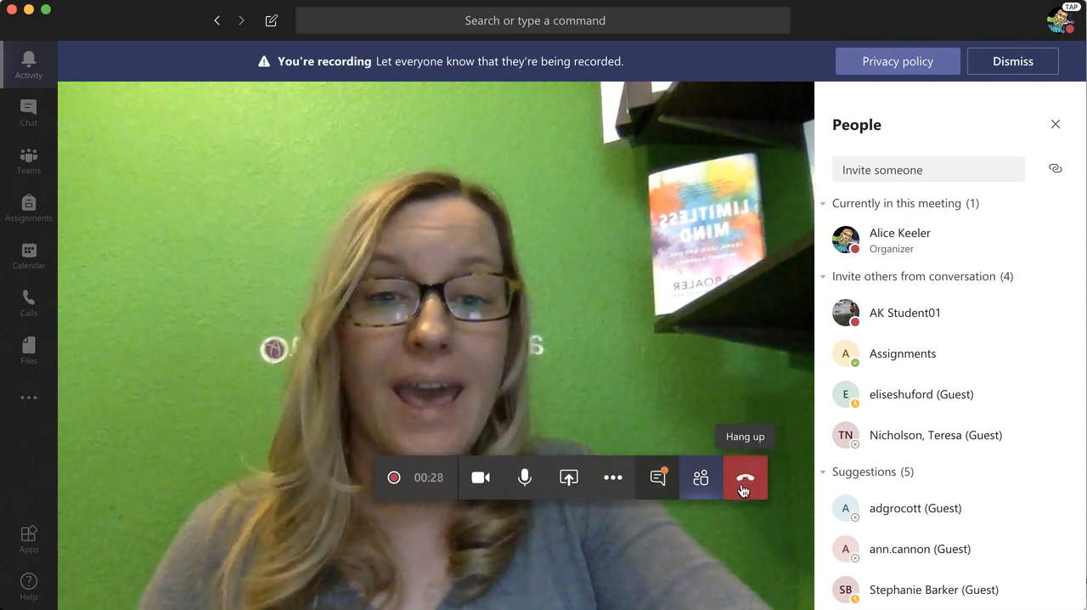
click(744, 478)
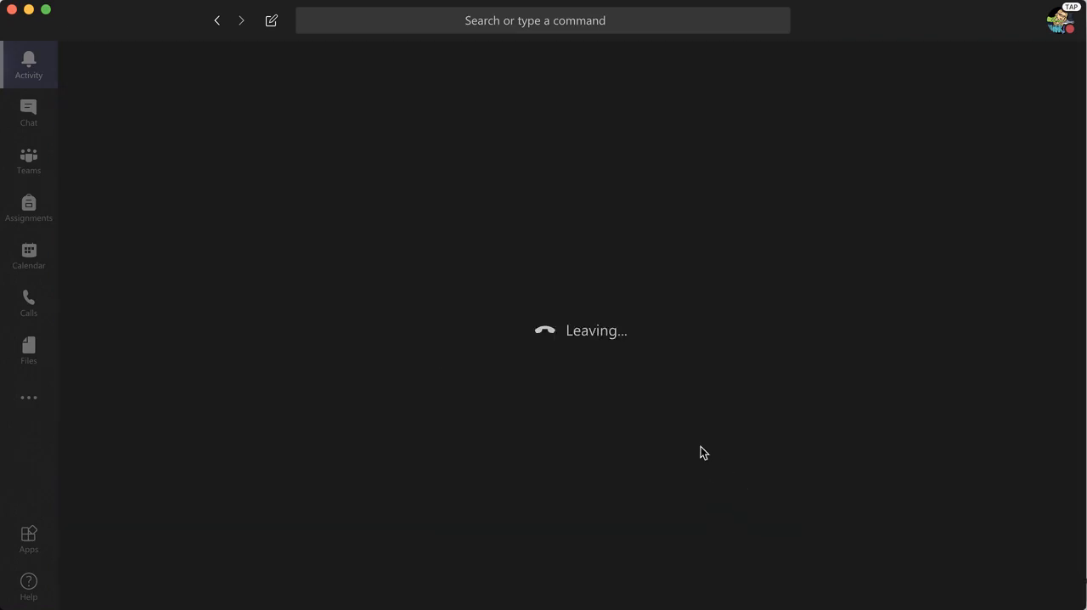